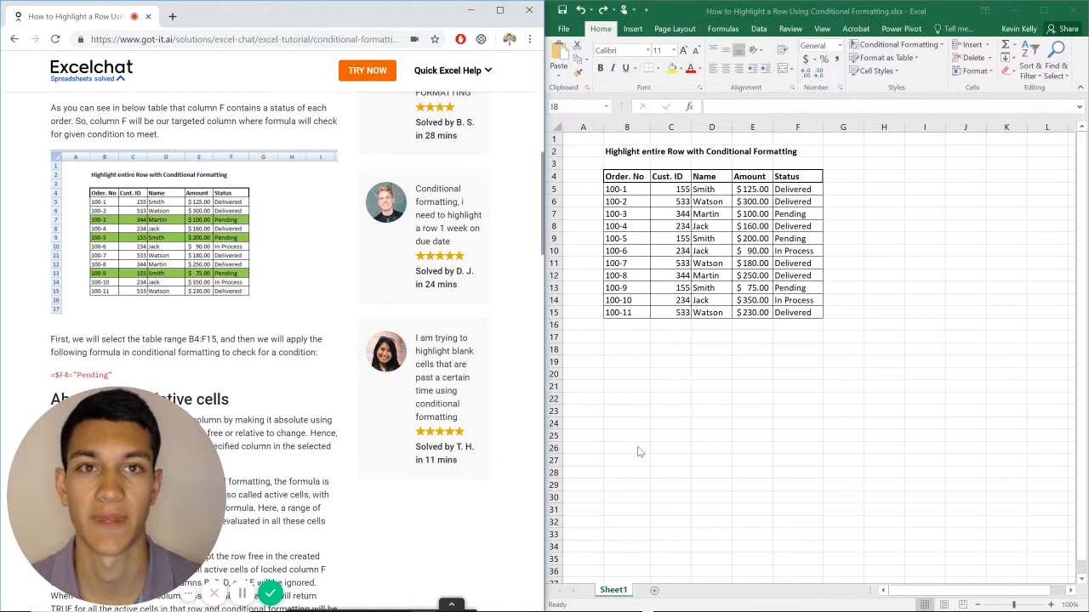
{"action": "mouse_move", "coordinate": [715, 557]}
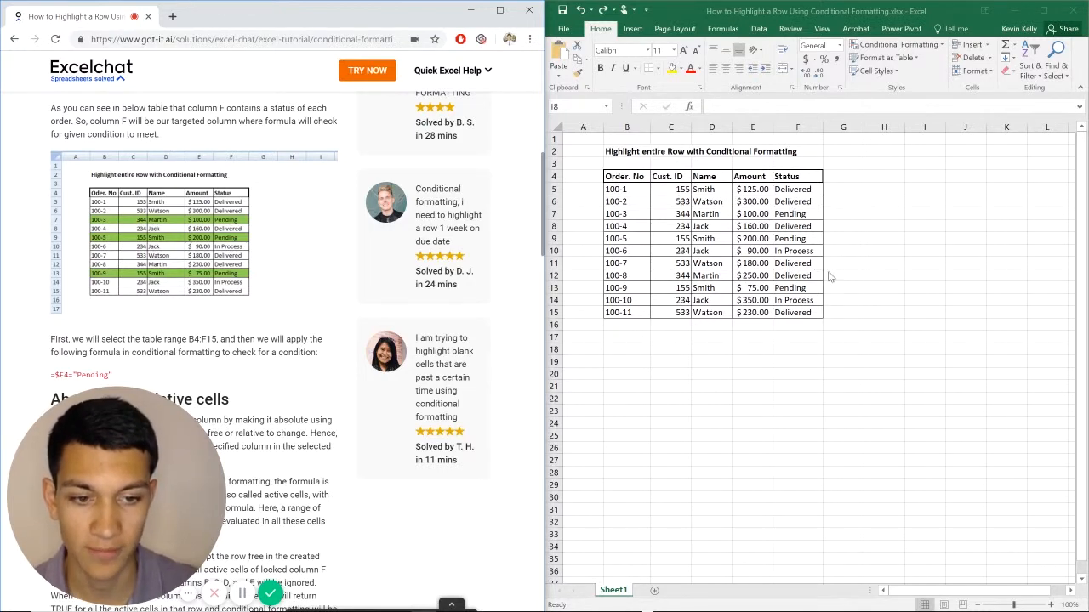
Inspect order 100-3's Pending status and select the order rows B5 to F15
{"action": "left_click", "coordinate": [924, 225]}
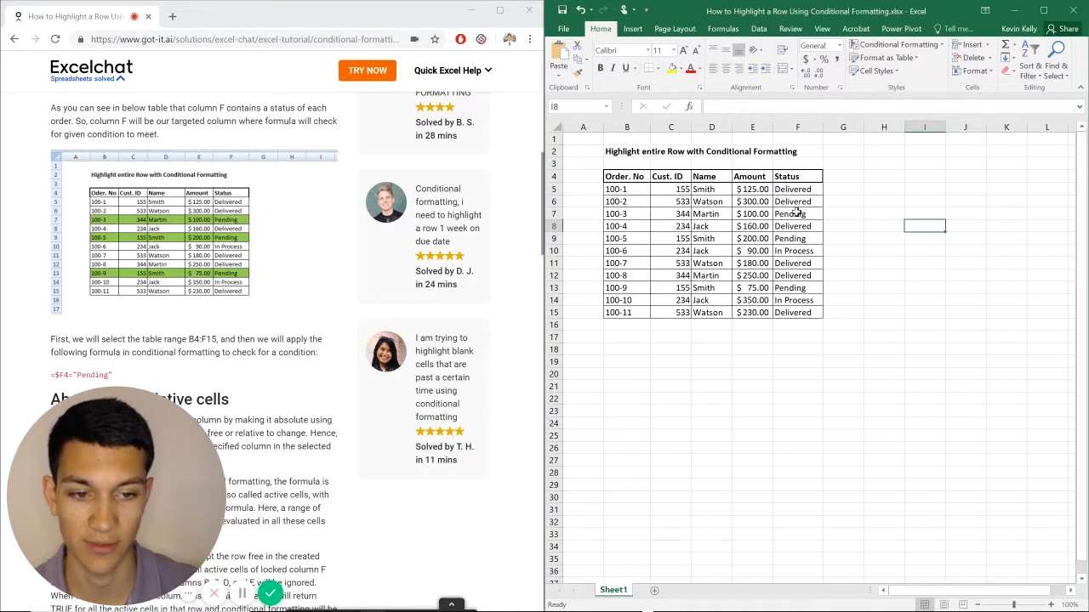
{"action": "left_click", "coordinate": [797, 213]}
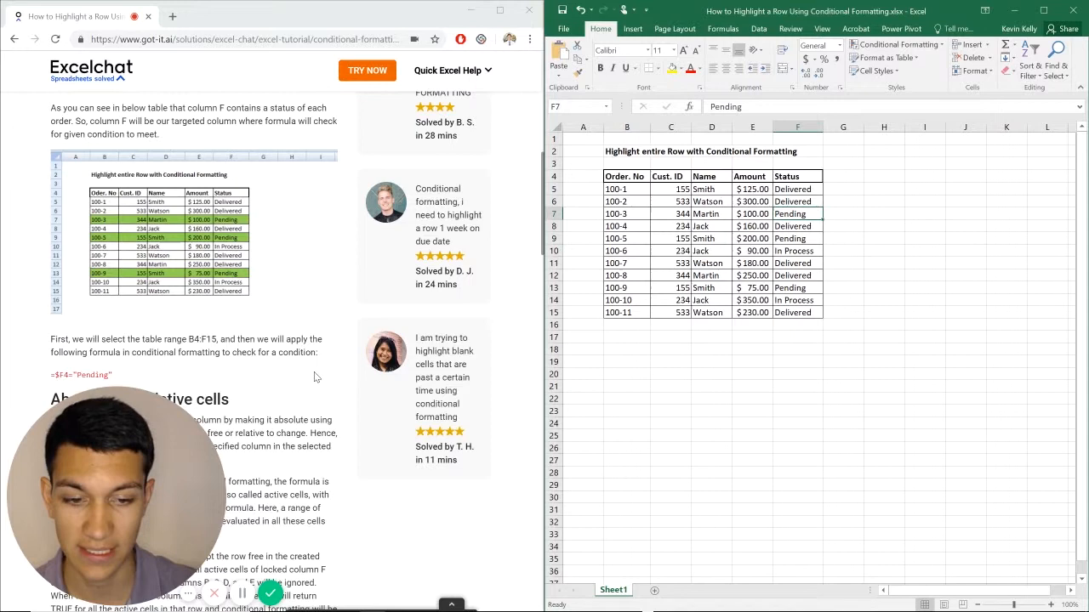
{"action": "scroll", "scroll_direction": "up", "scroll_amount": 3}
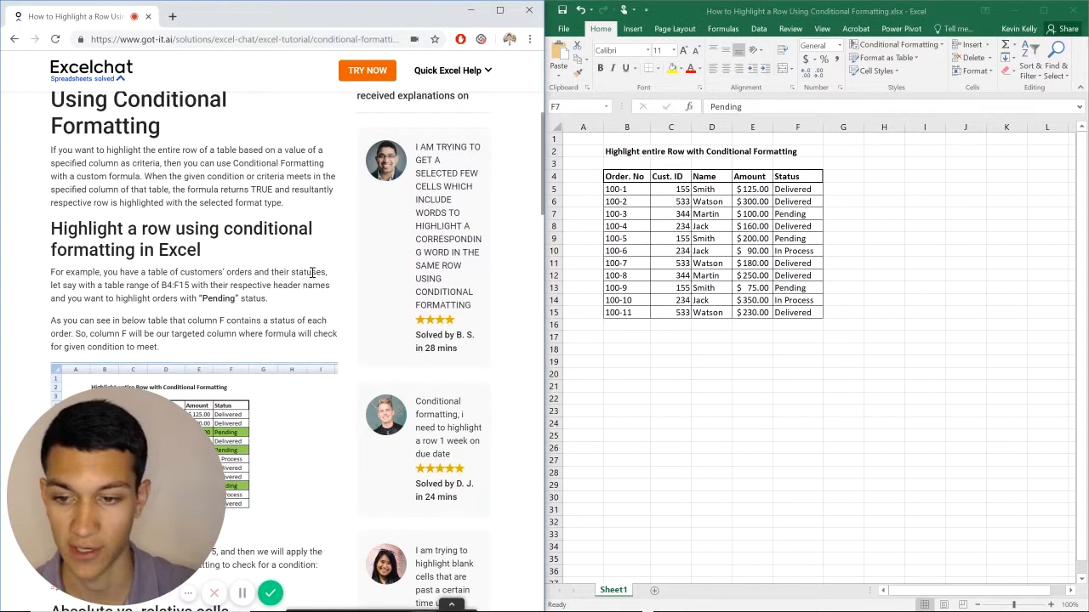
{"action": "scroll", "scroll_direction": "down", "scroll_amount": 3}
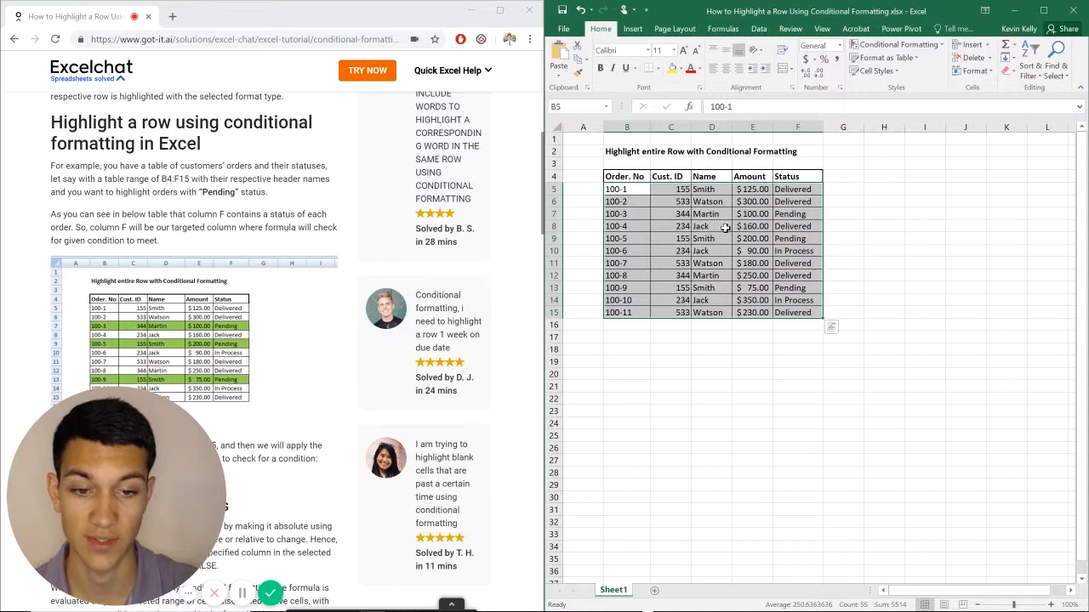
Extend the selection to B4:F15 and start a new conditional formatting rule
{"action": "left_click", "coordinate": [924, 201]}
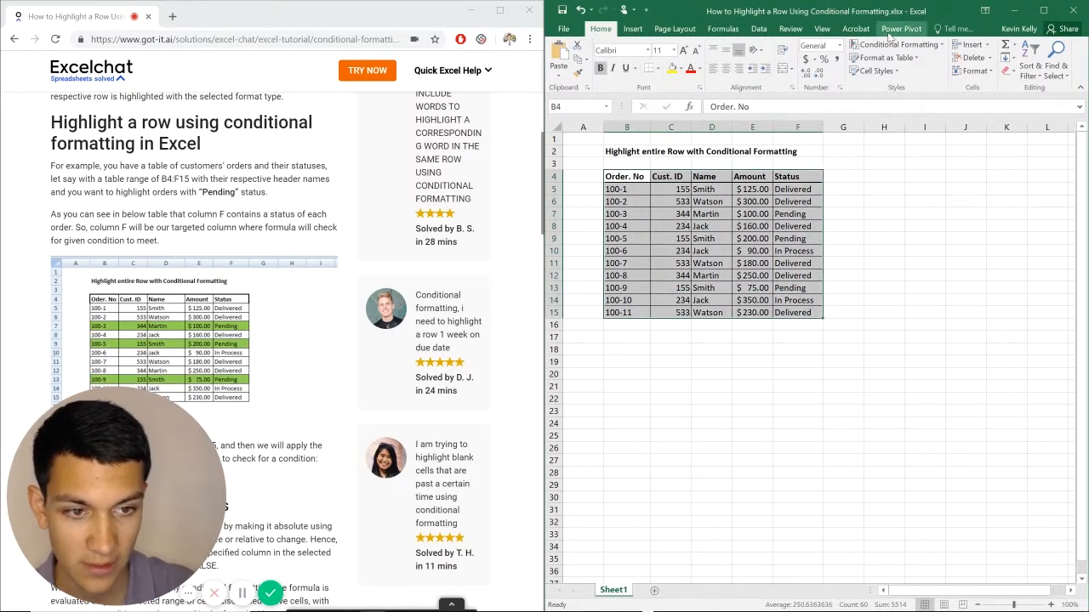
{"action": "left_click", "coordinate": [897, 43]}
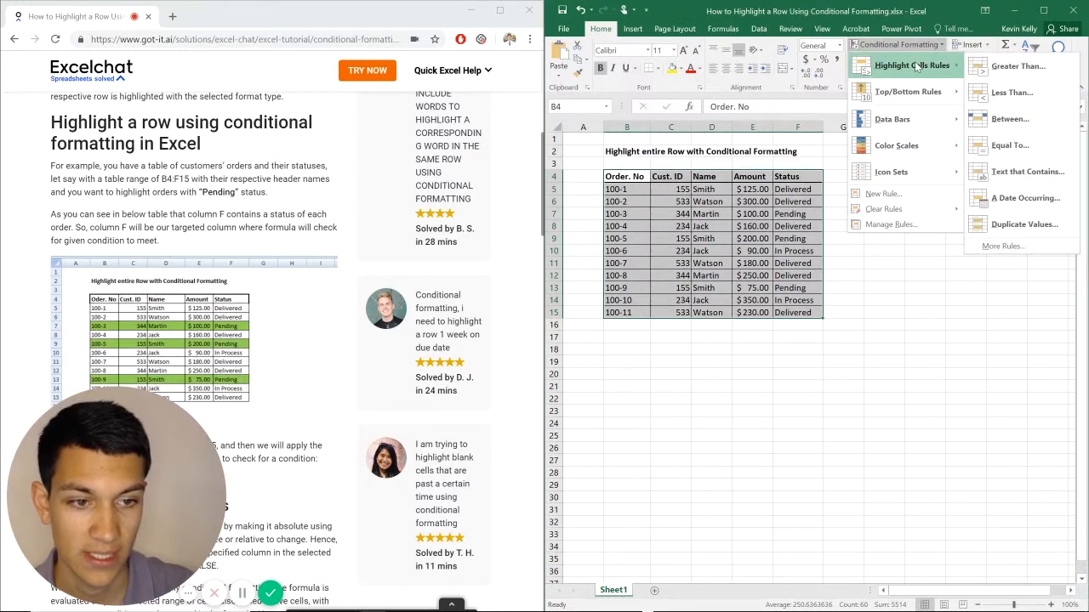
{"action": "left_click", "coordinate": [1021, 255]}
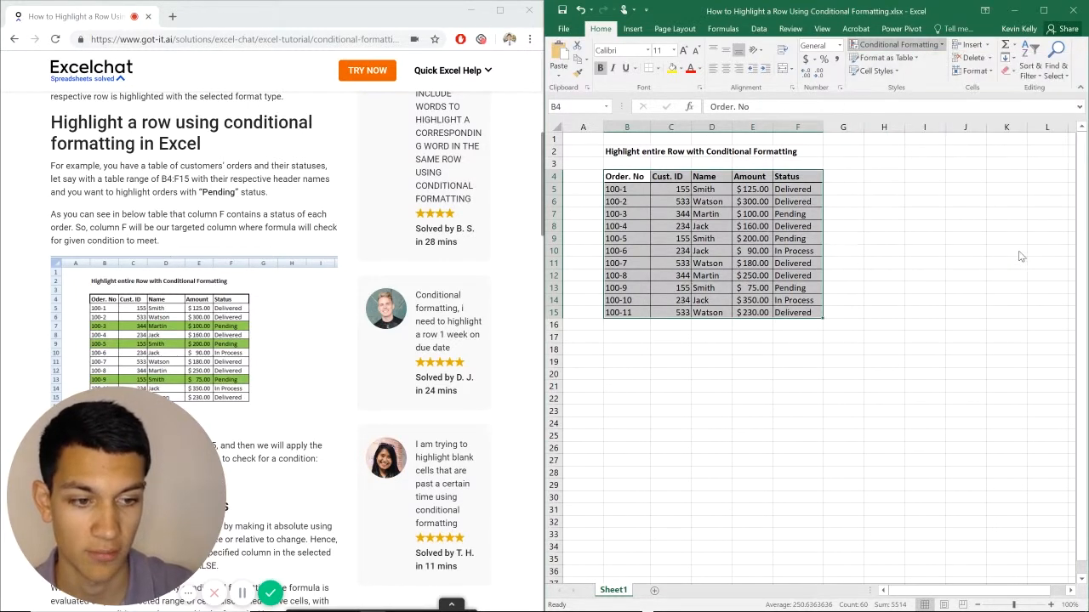
{"action": "left_click", "coordinate": [895, 45]}
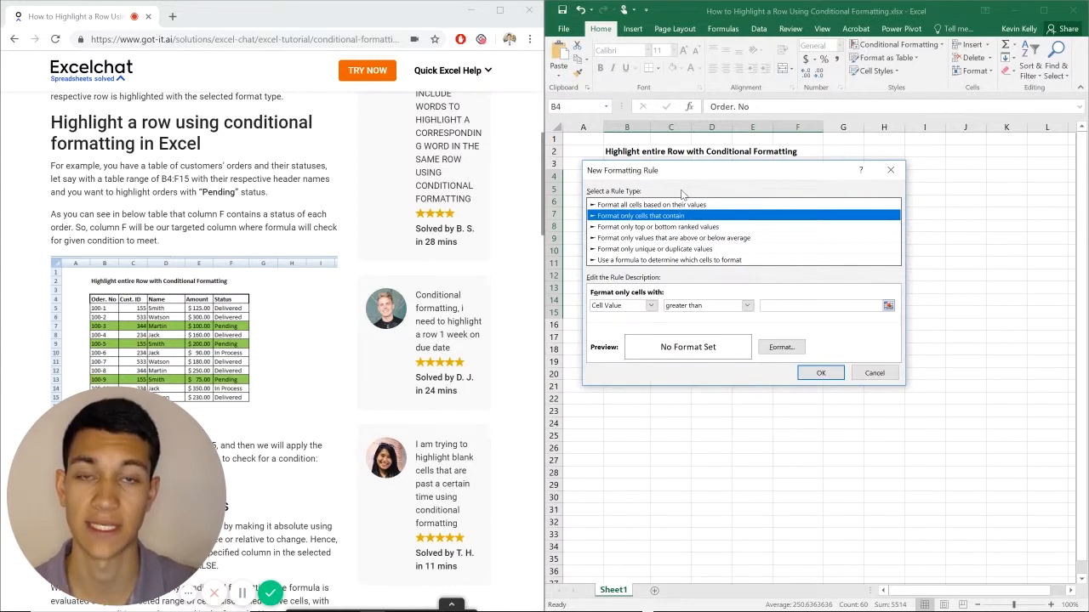
{"action": "mouse_move", "coordinate": [722, 257]}
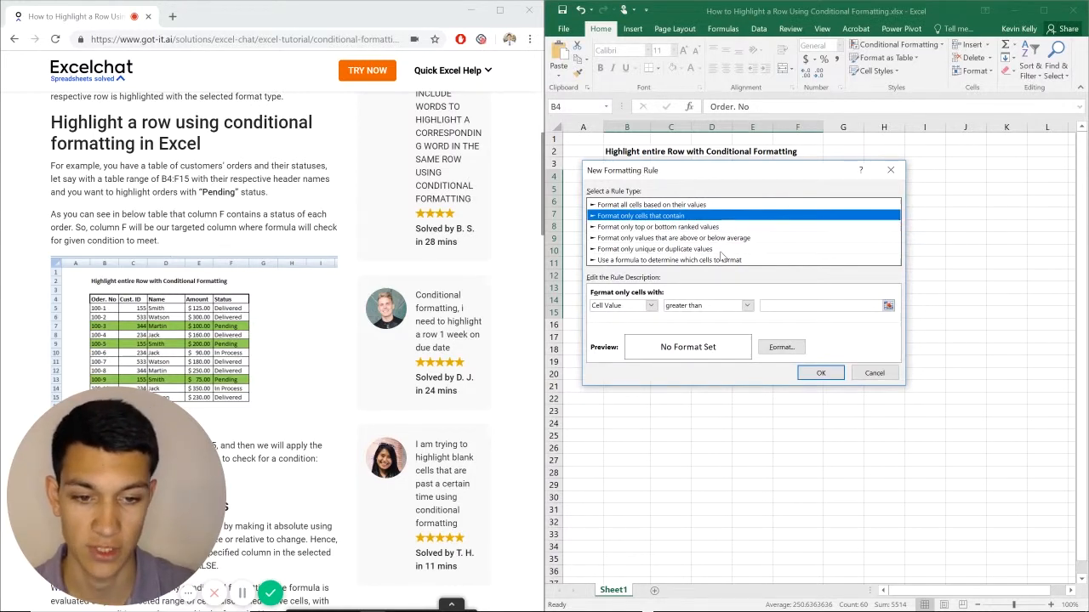
Base the rule on the formula =$F4="Pending" and bring up its format settings
{"action": "left_click", "coordinate": [675, 260]}
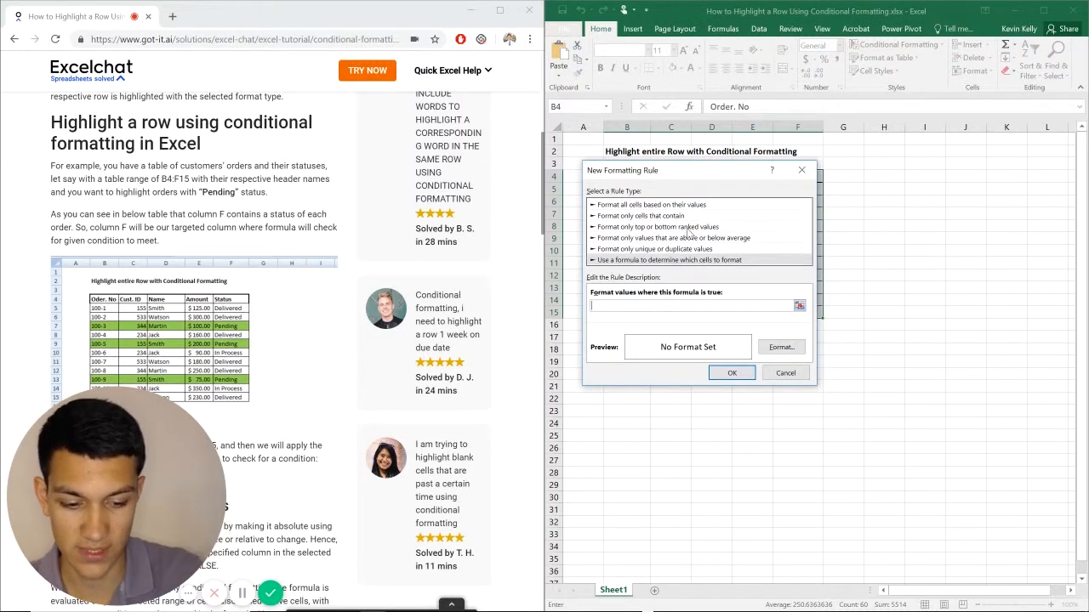
{"action": "type", "text": "=$"}
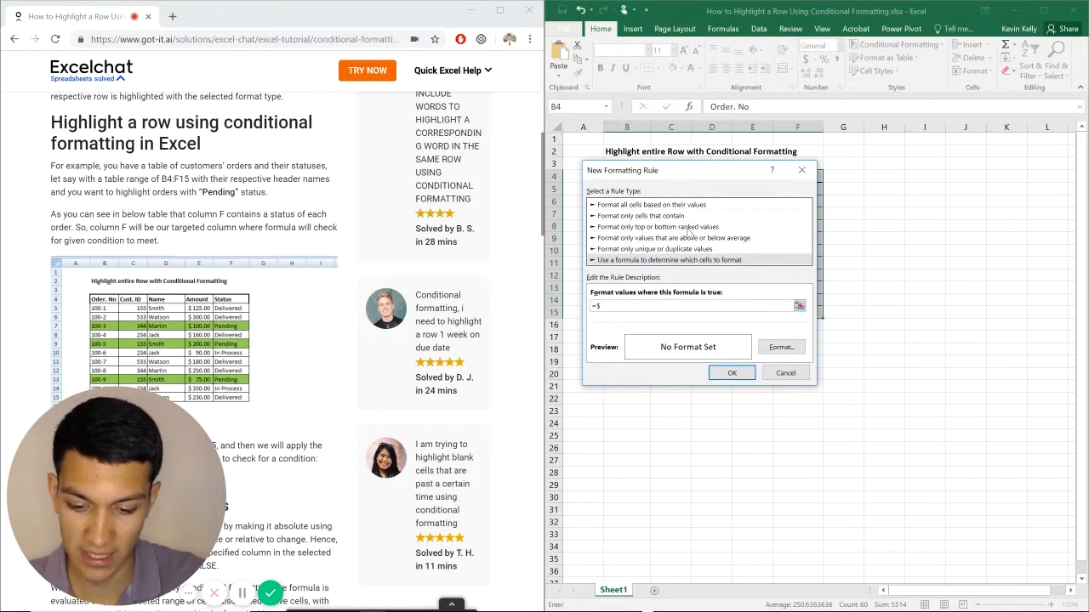
{"action": "type", "text": "F4"}
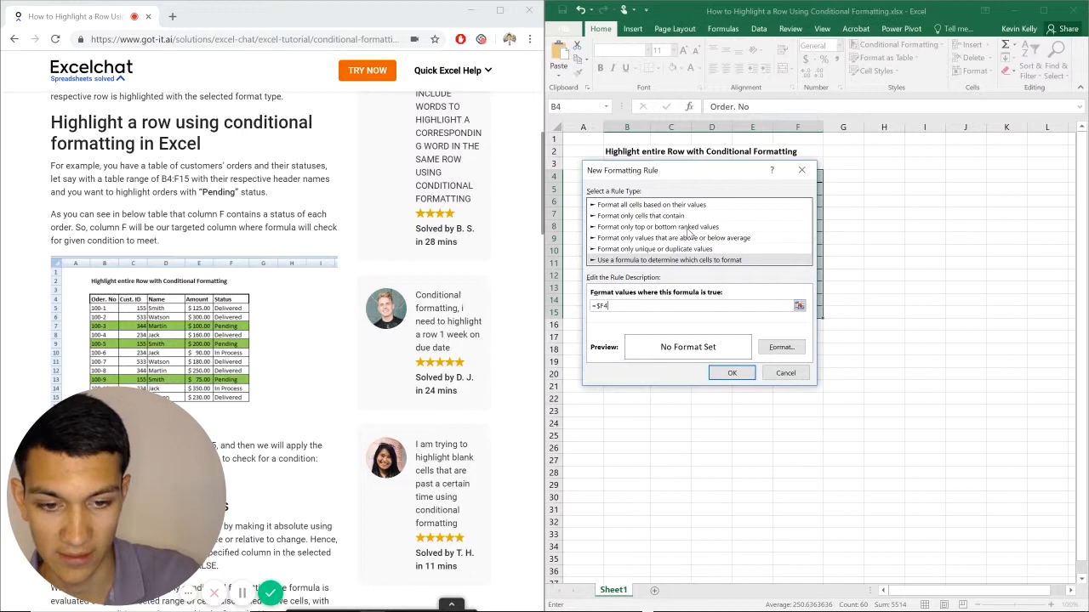
{"action": "type", "text": "=\"Pending"}
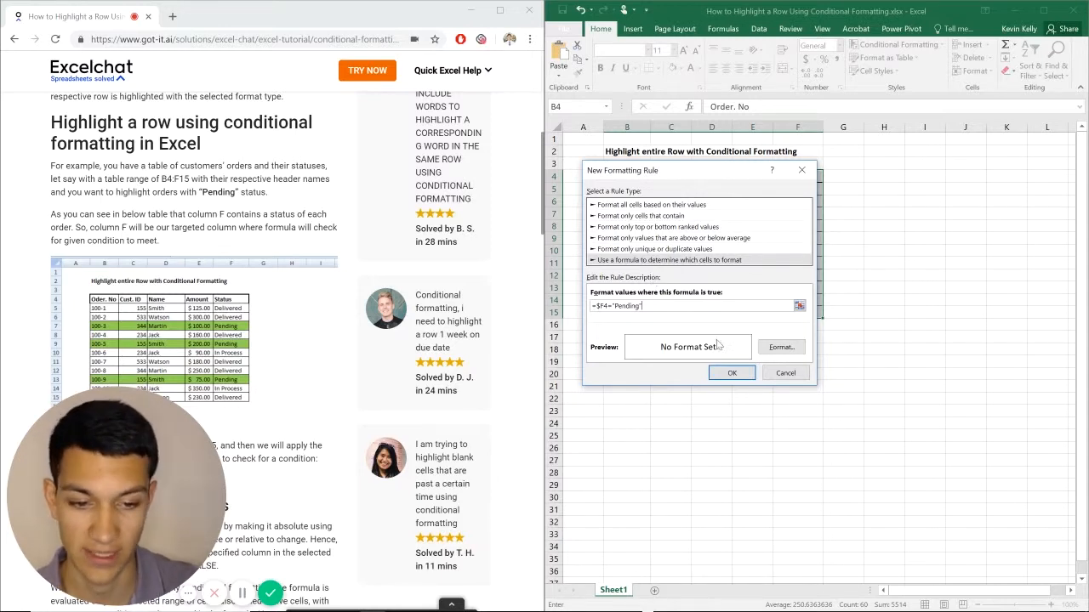
{"action": "left_click", "coordinate": [780, 346]}
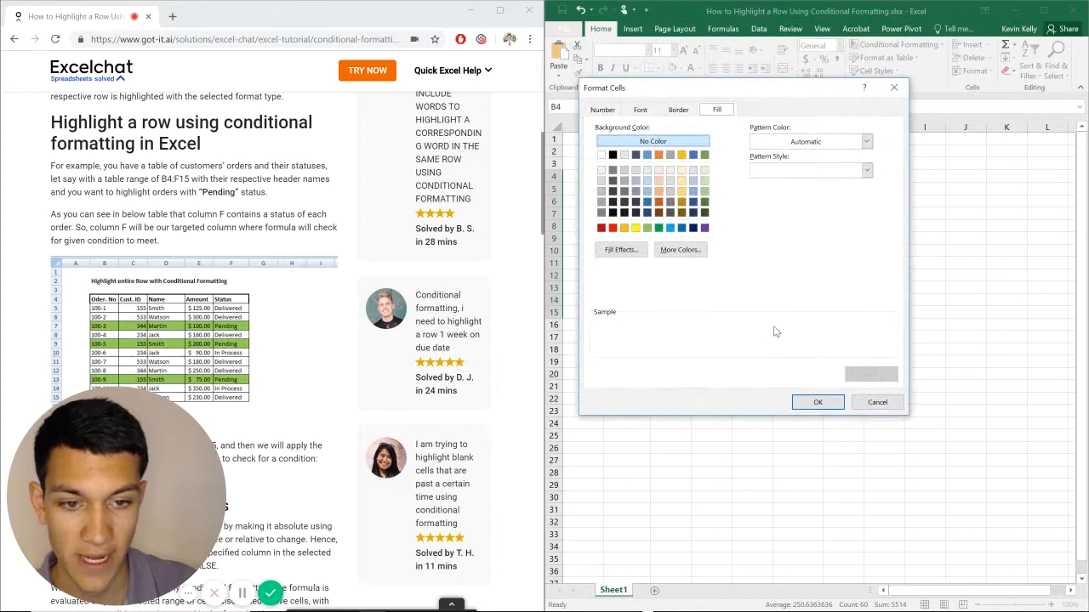
Give the rule a green fill and confirm it, highlighting orders 100-3, 100-5 and 100-9
{"action": "left_click", "coordinate": [602, 108]}
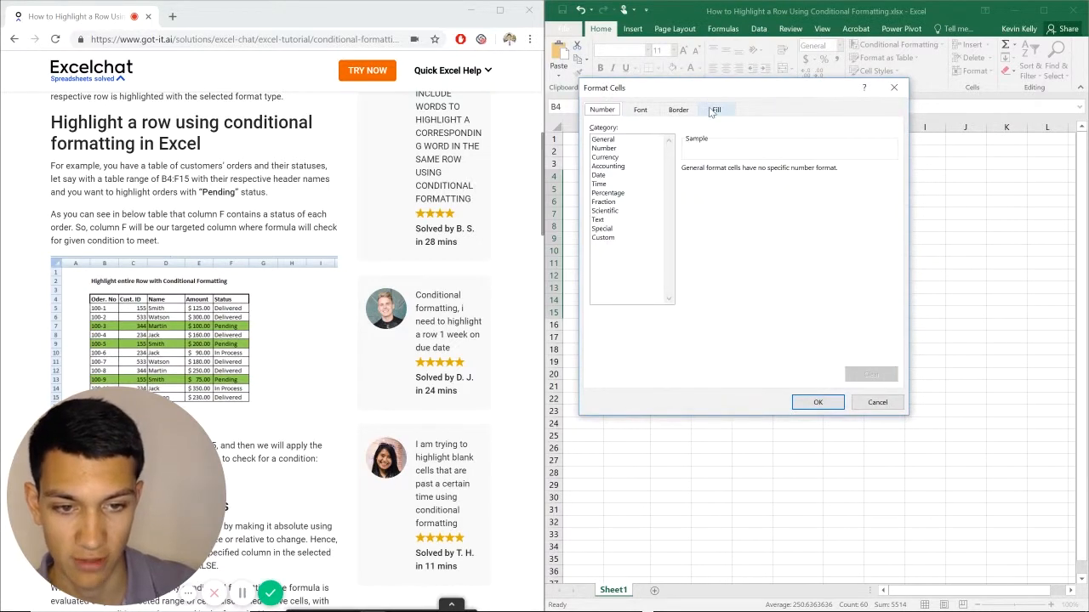
{"action": "left_click", "coordinate": [715, 109]}
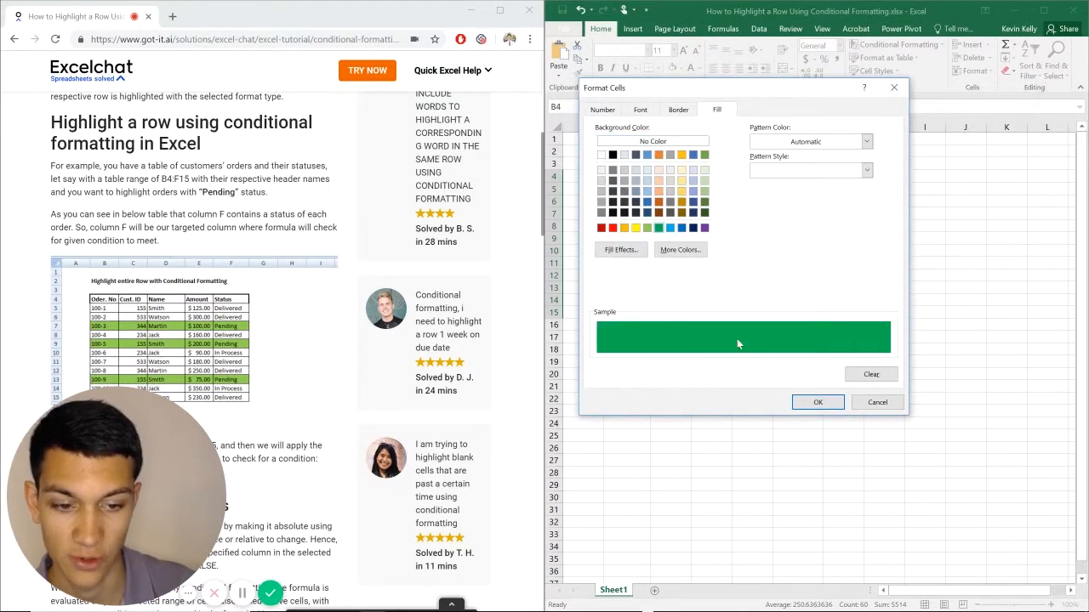
{"action": "left_click", "coordinate": [818, 401]}
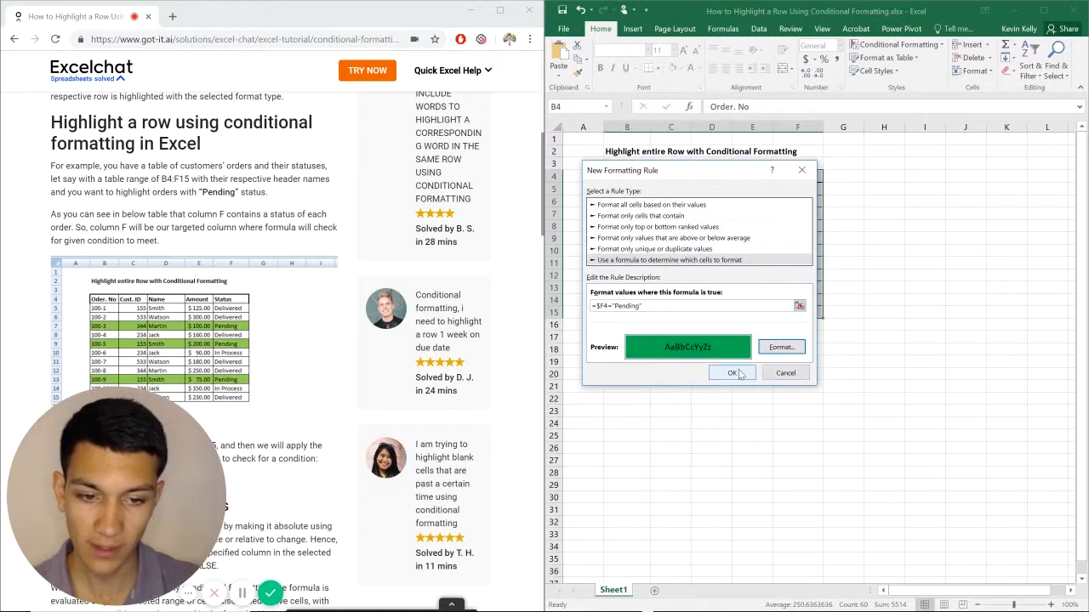
{"action": "left_click", "coordinate": [733, 373]}
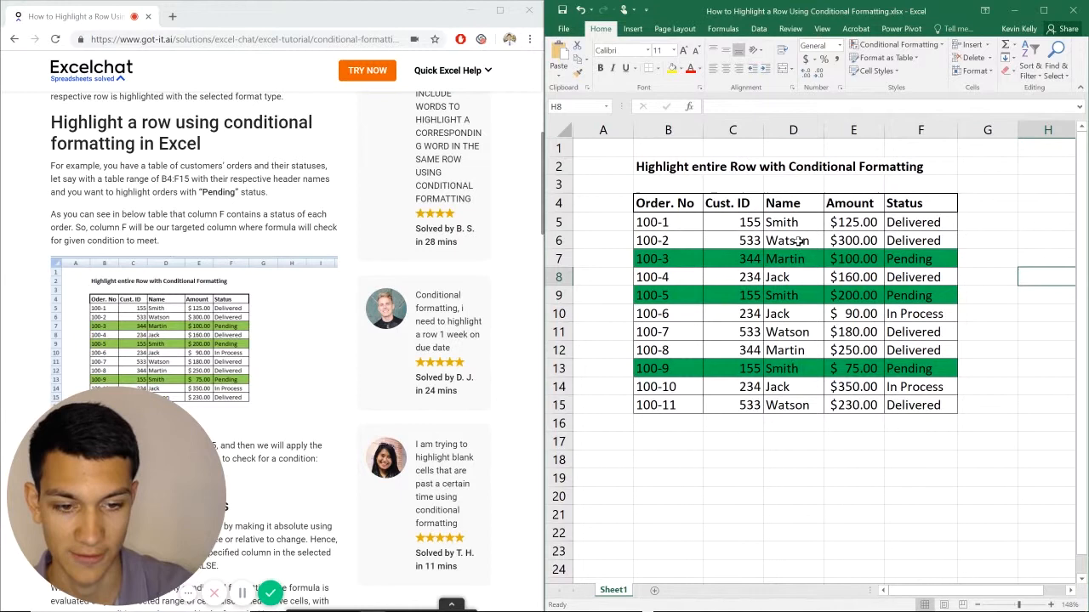
{"action": "mouse_move", "coordinate": [745, 485]}
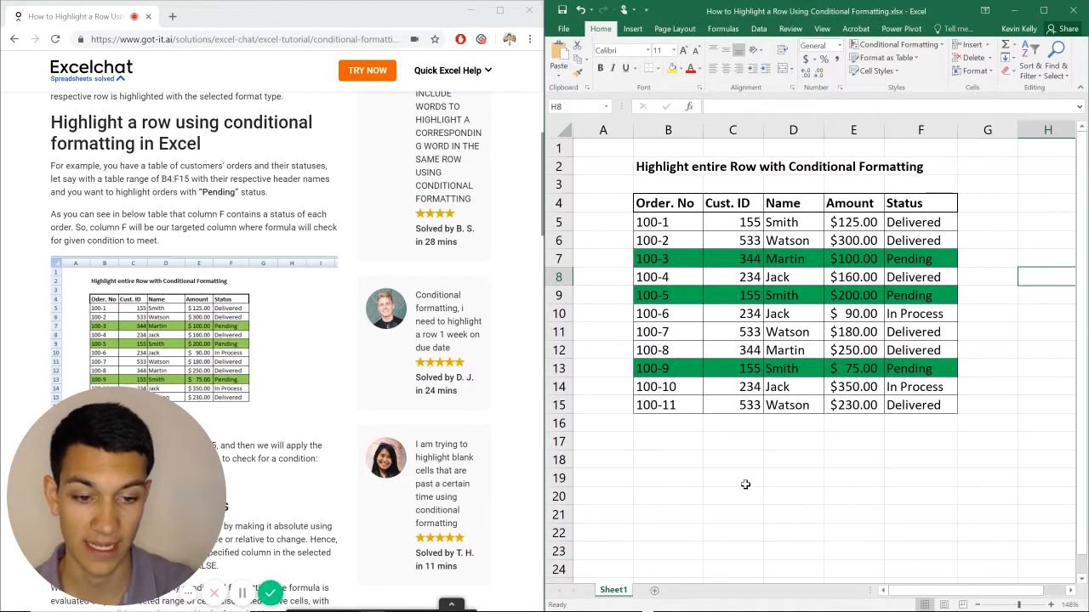
{"action": "mouse_move", "coordinate": [694, 537]}
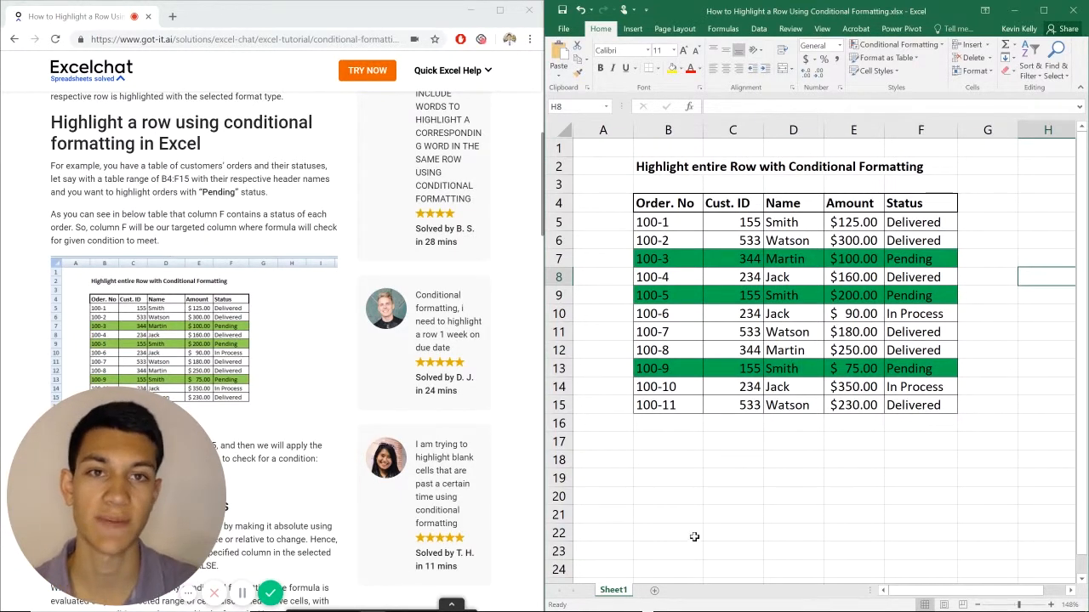
{"action": "mouse_move", "coordinate": [754, 509]}
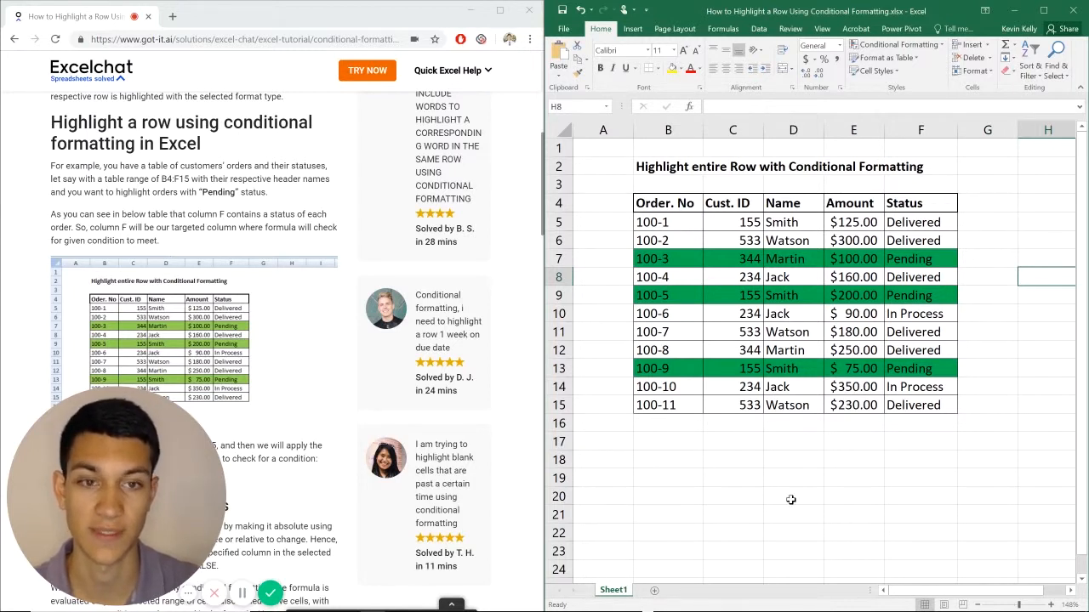
{"action": "mouse_move", "coordinate": [845, 449]}
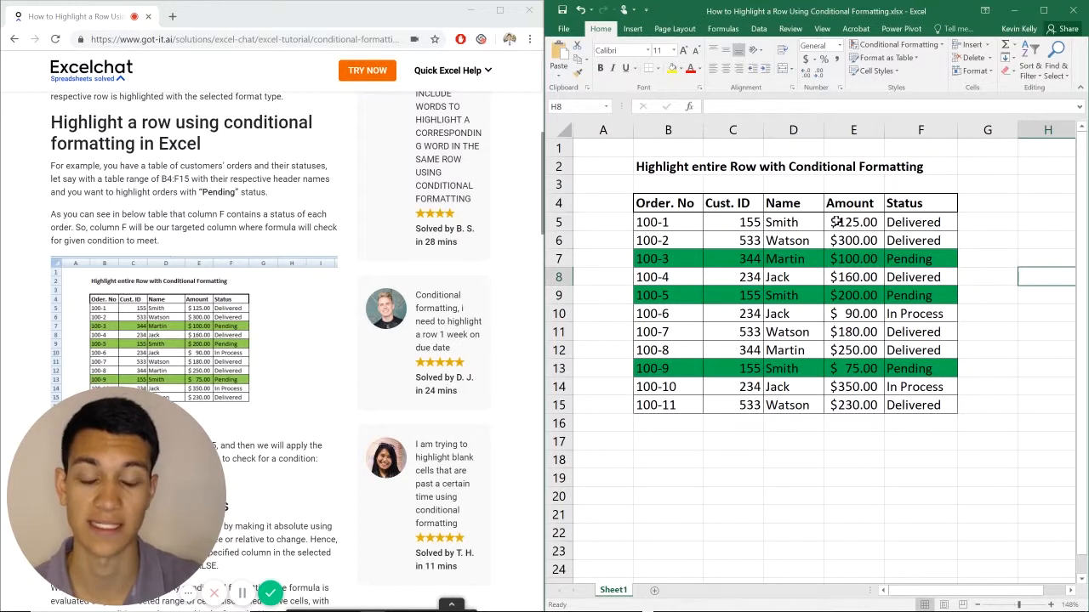
{"action": "mouse_move", "coordinate": [715, 276]}
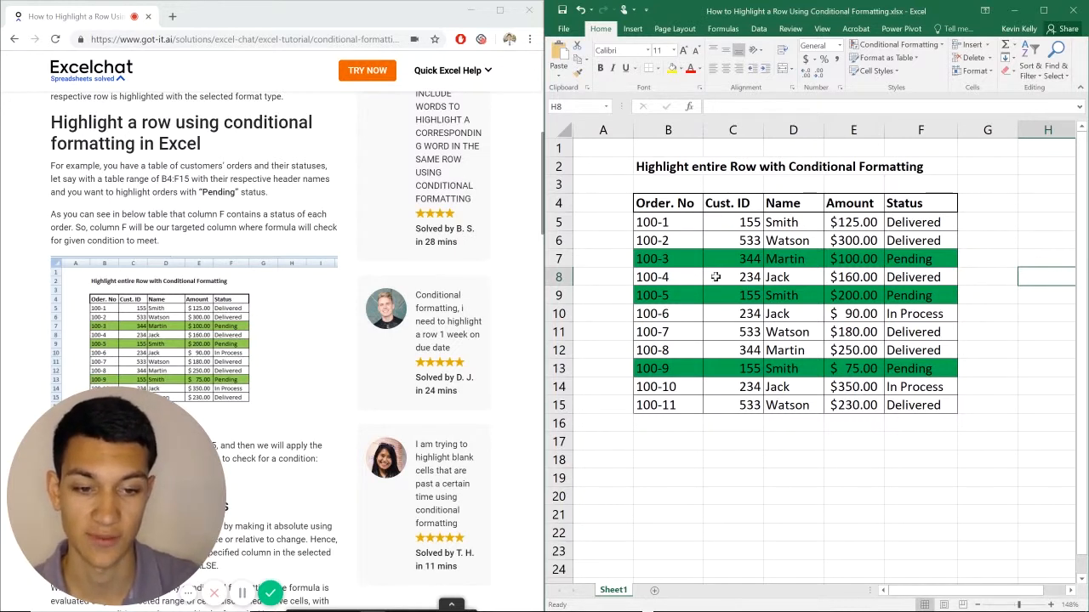